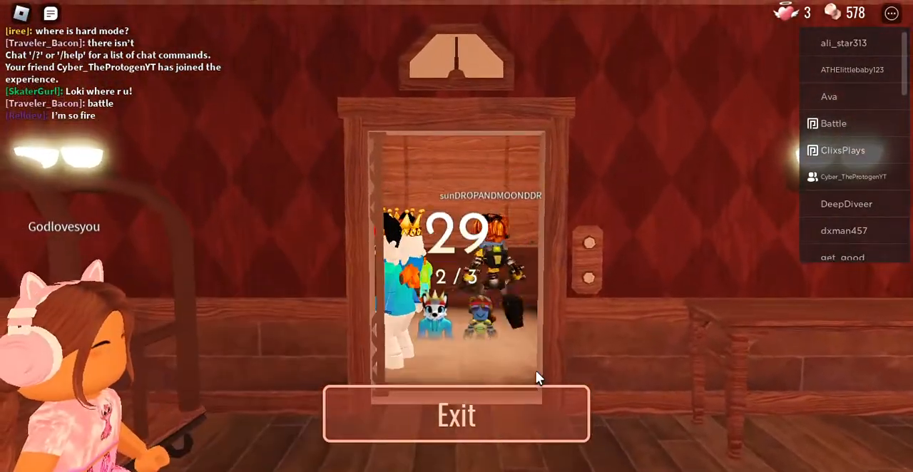
Wait in the lobby elevator with another player until the launch countdown nearly ends
click(457, 415)
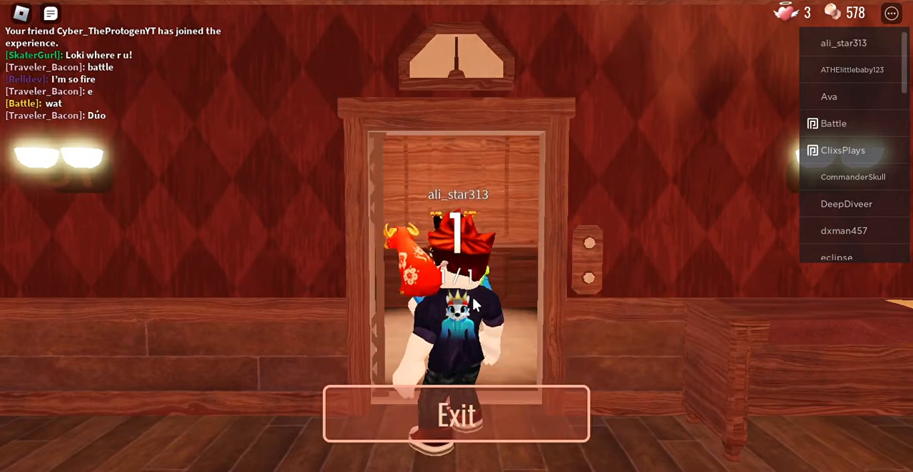
click(457, 424)
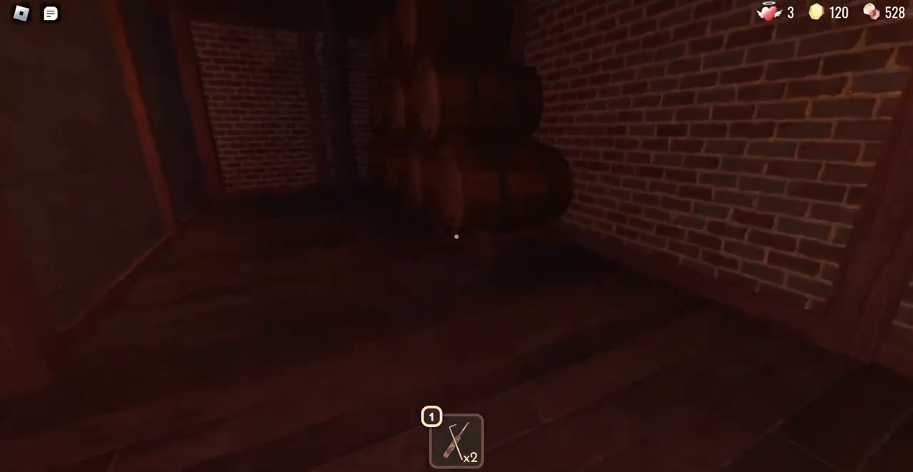
mouse_move(457, 236)
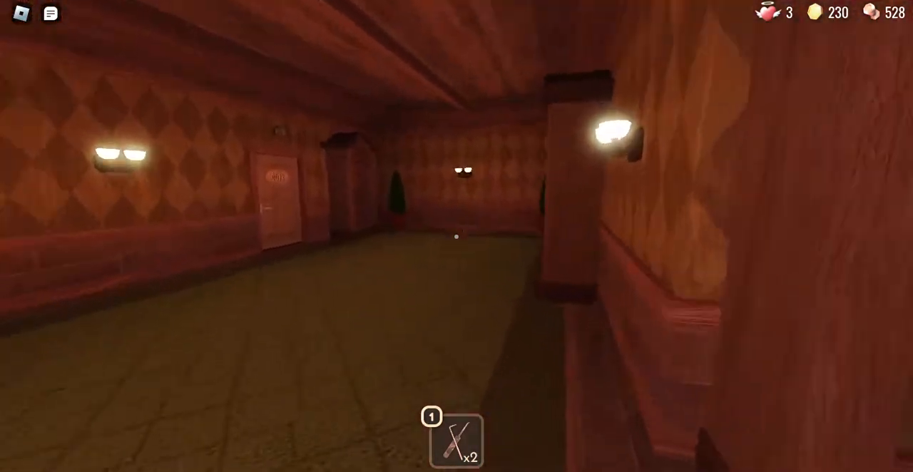
mouse_move(457, 236)
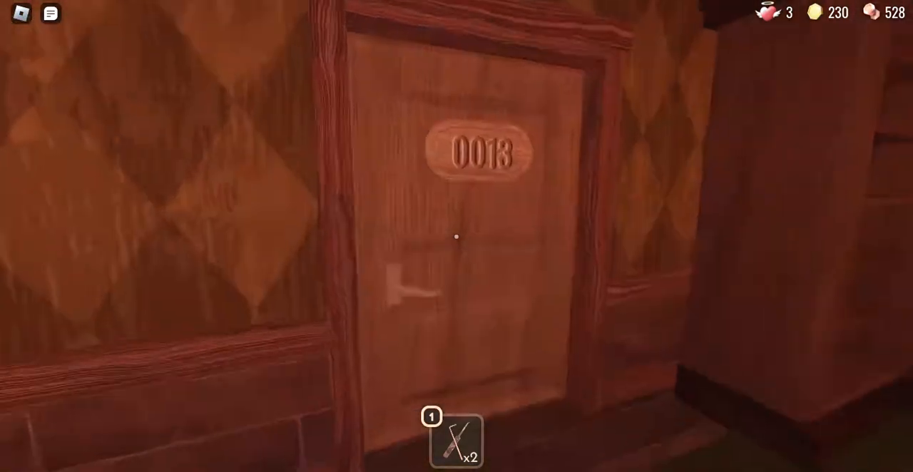